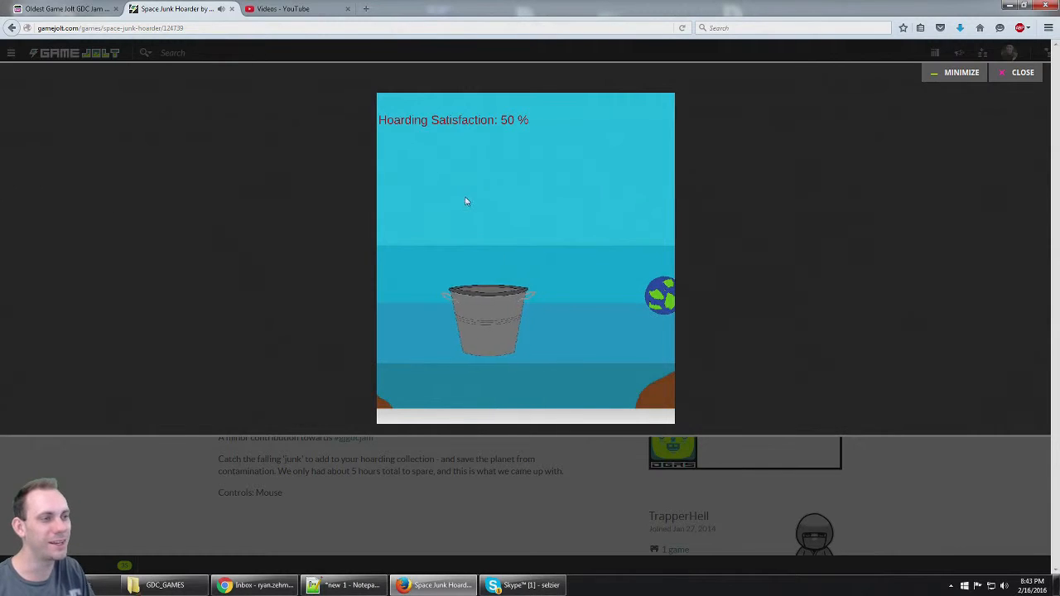
{"action": "mouse_move", "coordinate": [450, 204]}
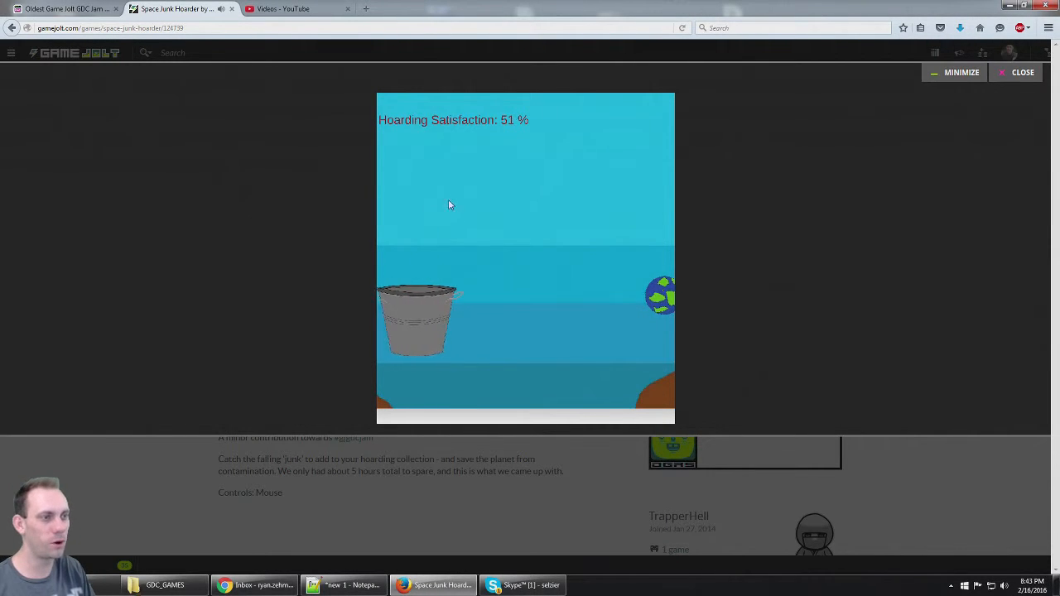
{"action": "mouse_move", "coordinate": [745, 315]}
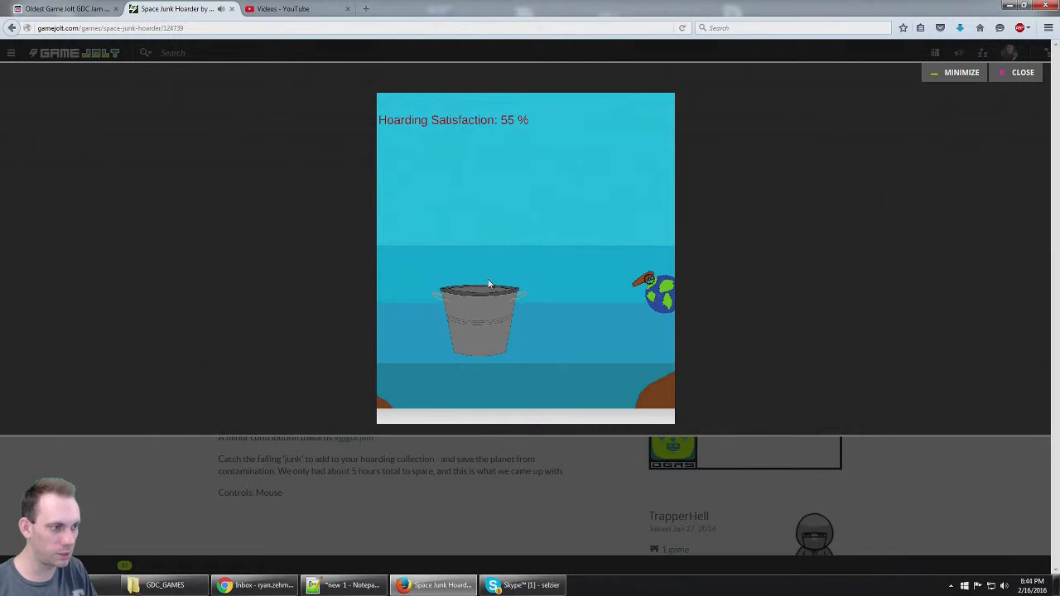
{"action": "mouse_move", "coordinate": [424, 313]}
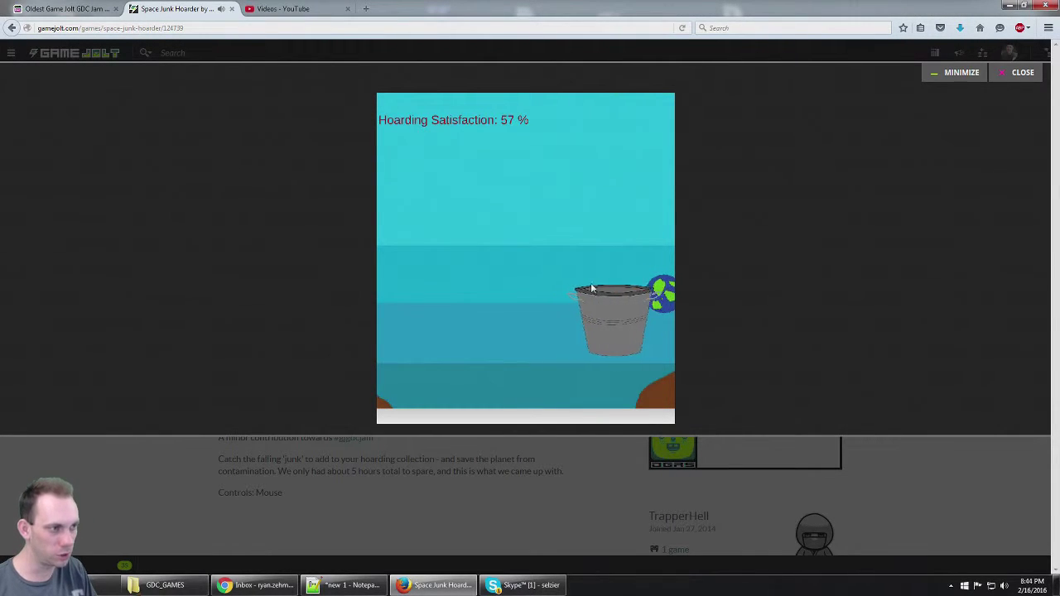
{"action": "mouse_move", "coordinate": [491, 272]}
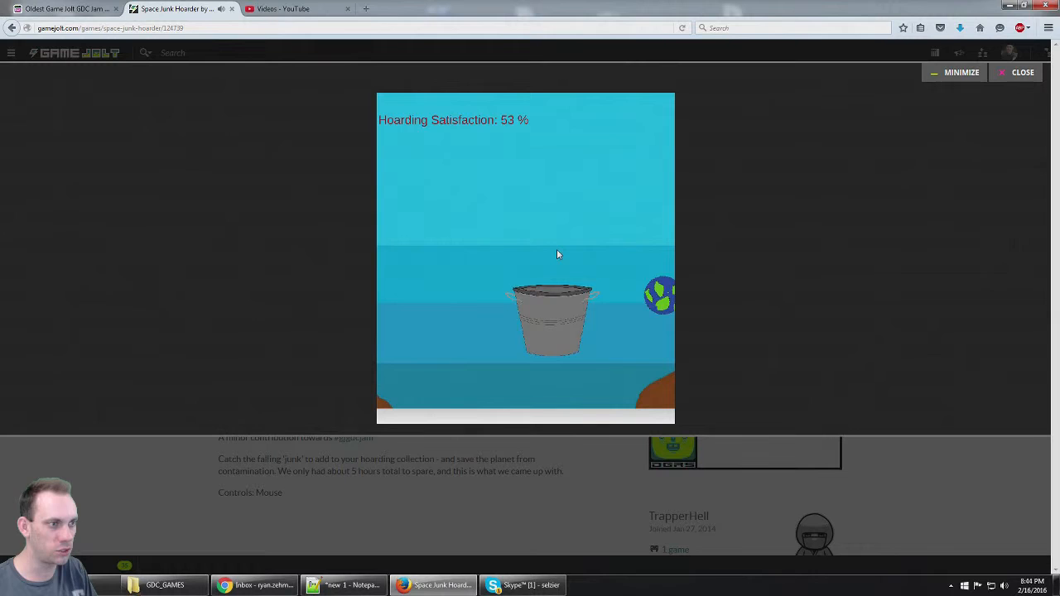
{"action": "mouse_move", "coordinate": [520, 284]}
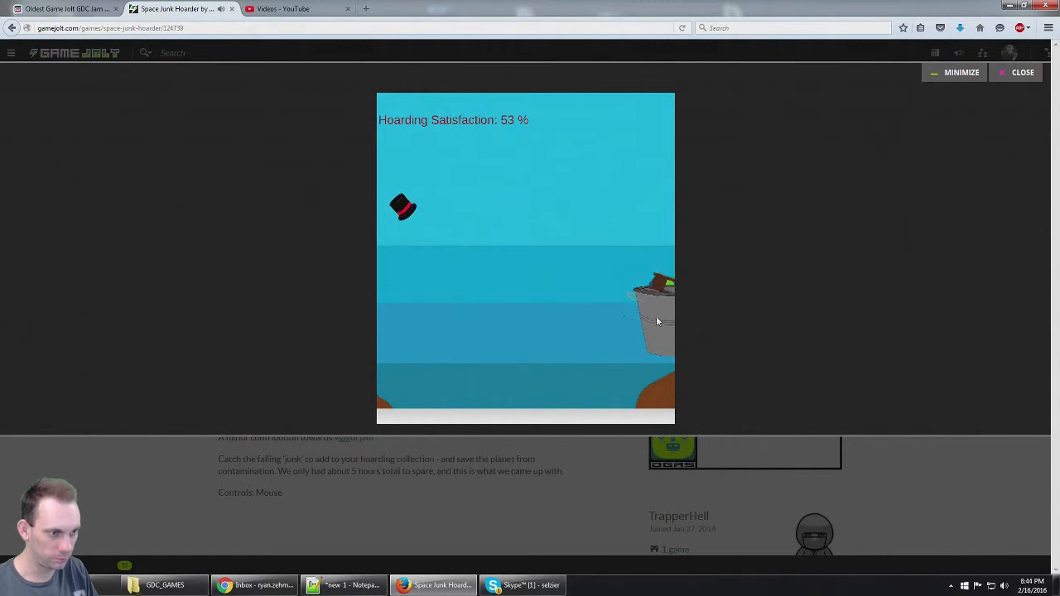
{"action": "mouse_move", "coordinate": [339, 321]}
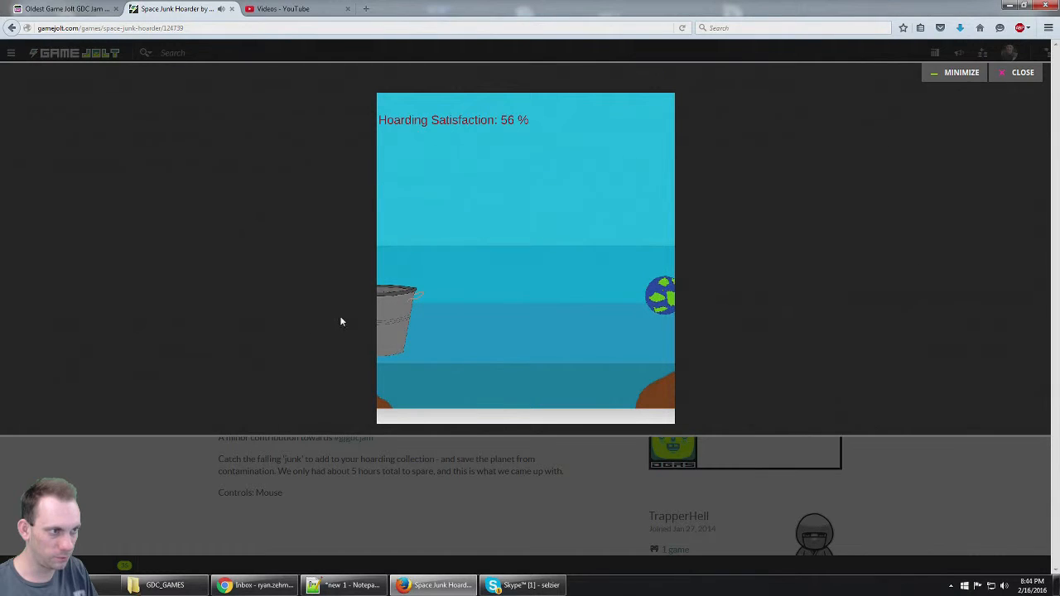
{"action": "mouse_move", "coordinate": [496, 320]}
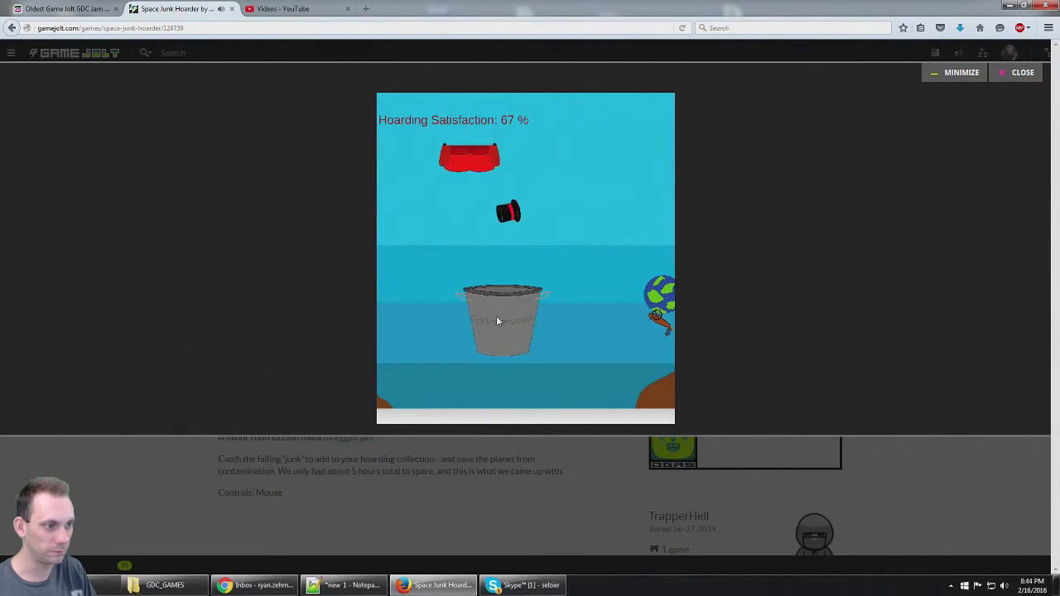
{"action": "mouse_move", "coordinate": [406, 298]}
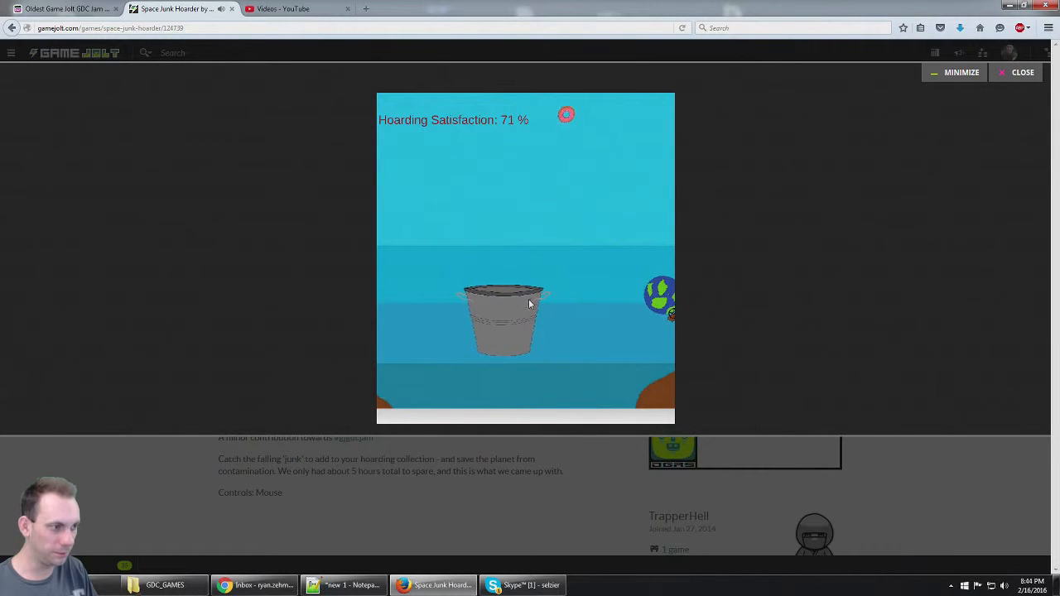
{"action": "mouse_move", "coordinate": [441, 294]}
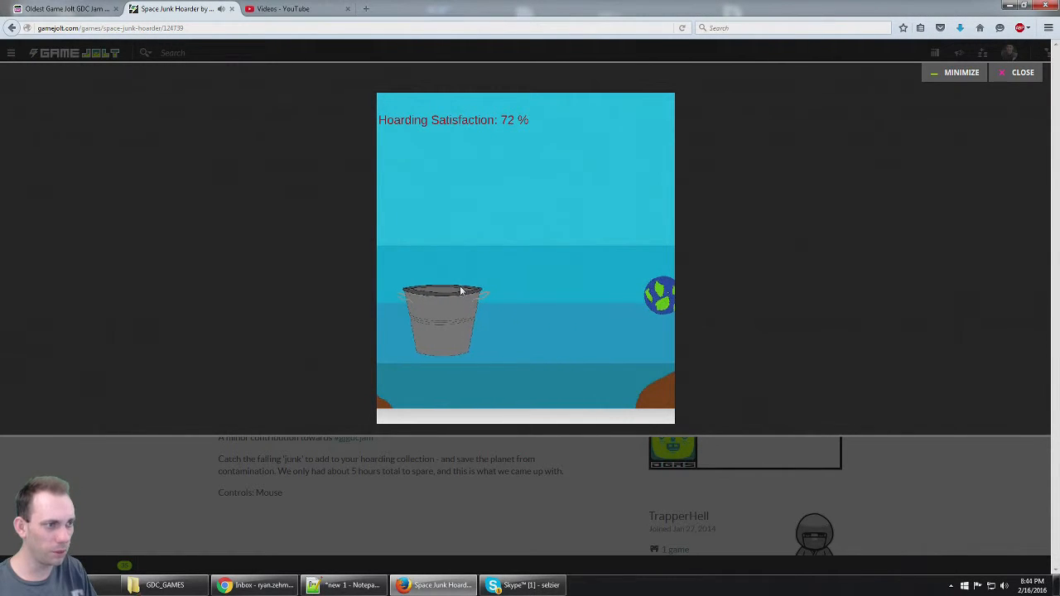
{"action": "mouse_move", "coordinate": [508, 304]}
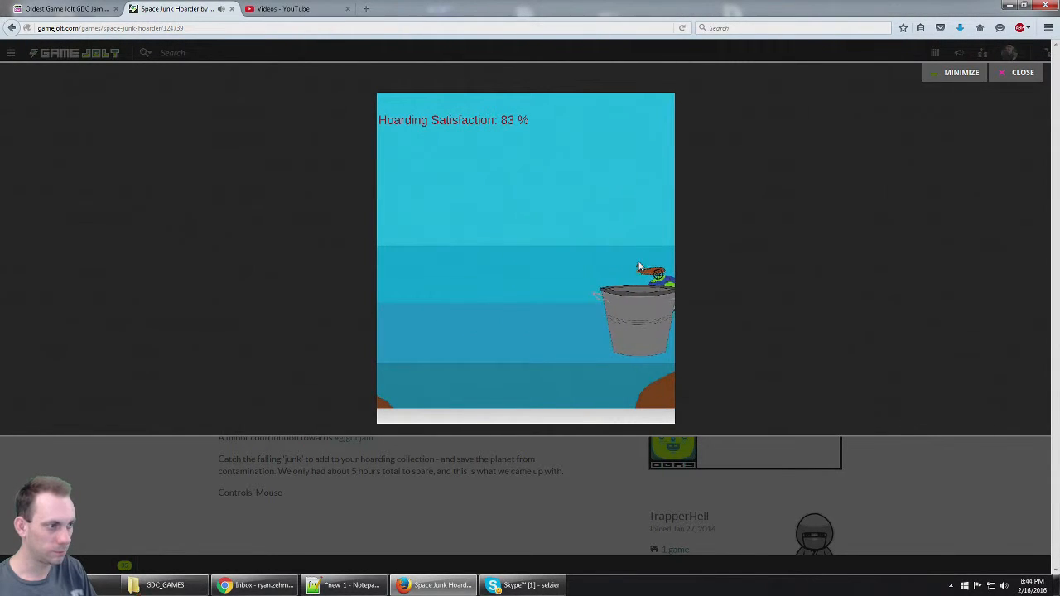
{"action": "mouse_move", "coordinate": [554, 265]}
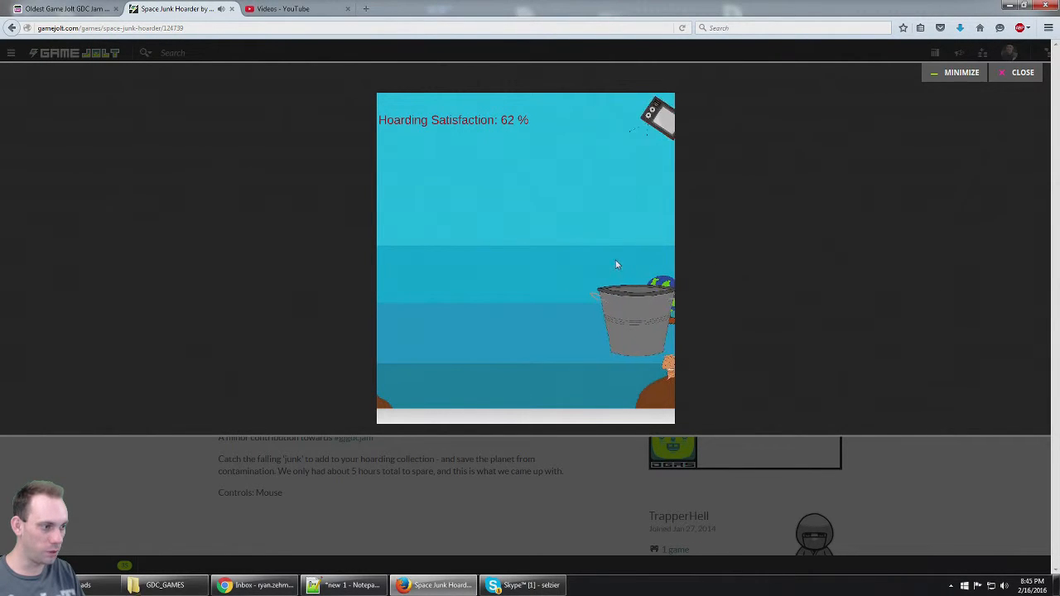
{"action": "mouse_move", "coordinate": [692, 265]}
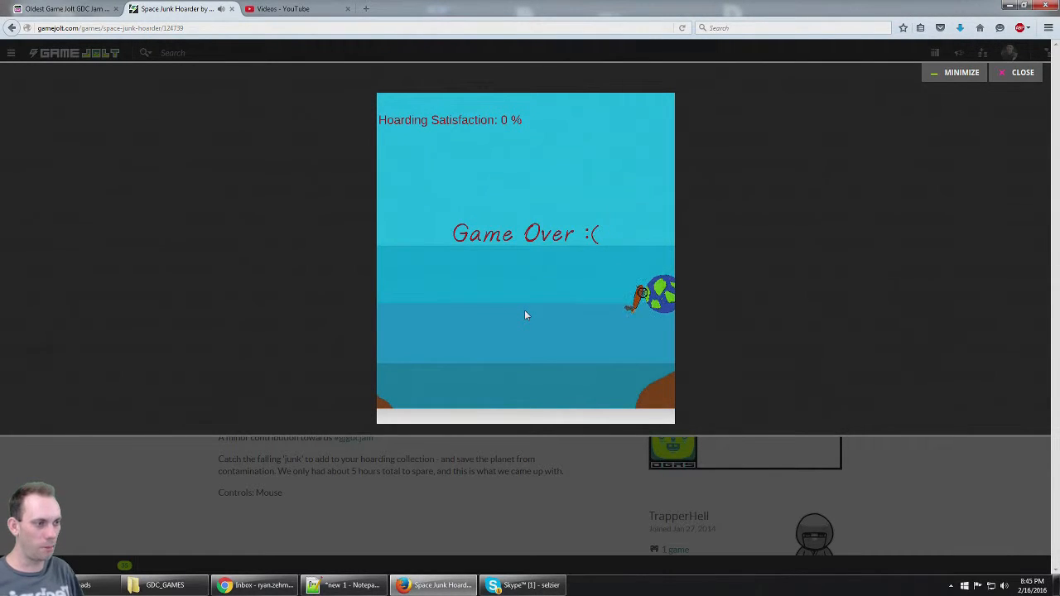
{"action": "mouse_move", "coordinate": [730, 109]}
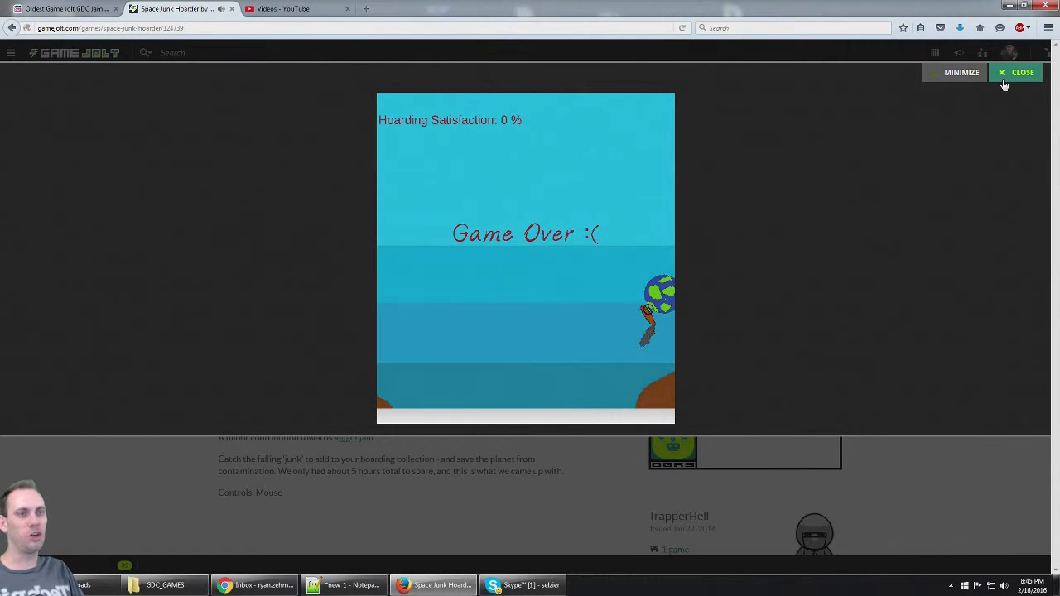
Close the Space Junk Hoarder player after Game Over at 0% satisfaction.
{"action": "left_click", "coordinate": [1021, 72]}
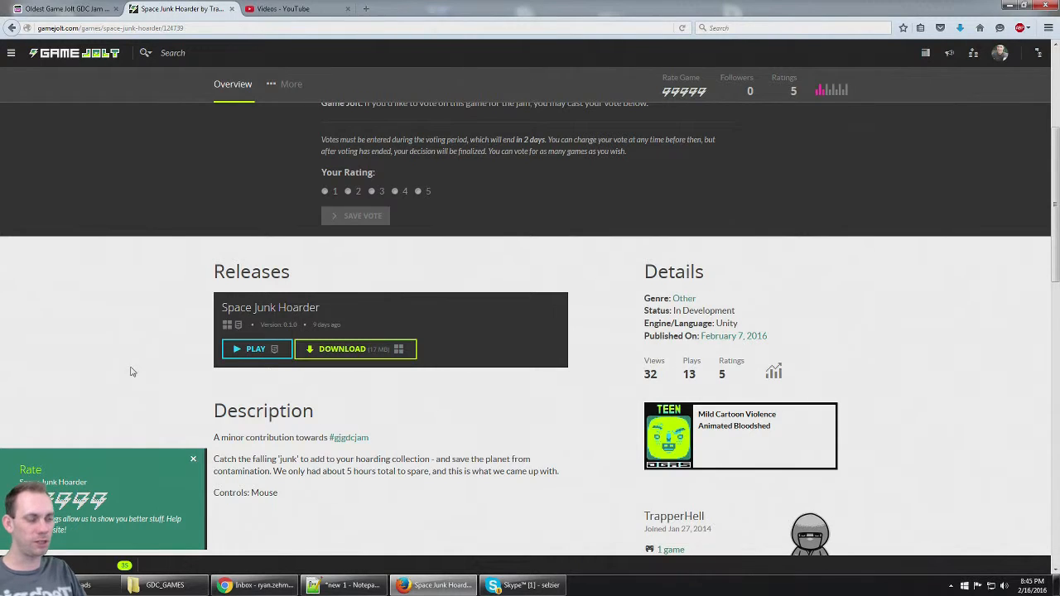
Scroll up the Space Junk Hoarder page toward the Rate Game widget.
{"action": "scroll", "scroll_direction": "up", "scroll_amount": 3}
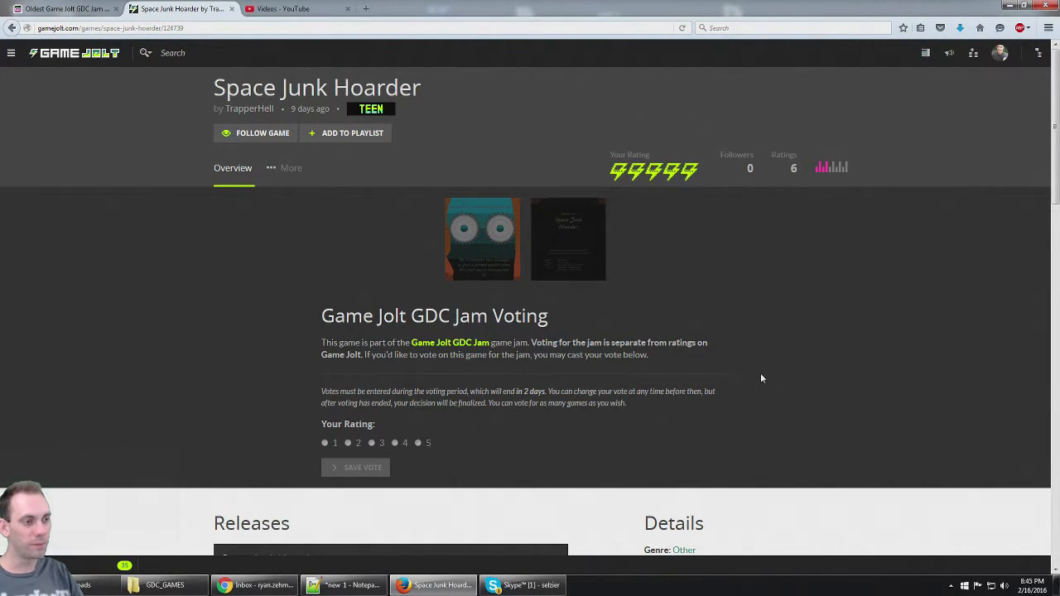
{"action": "mouse_move", "coordinate": [745, 346]}
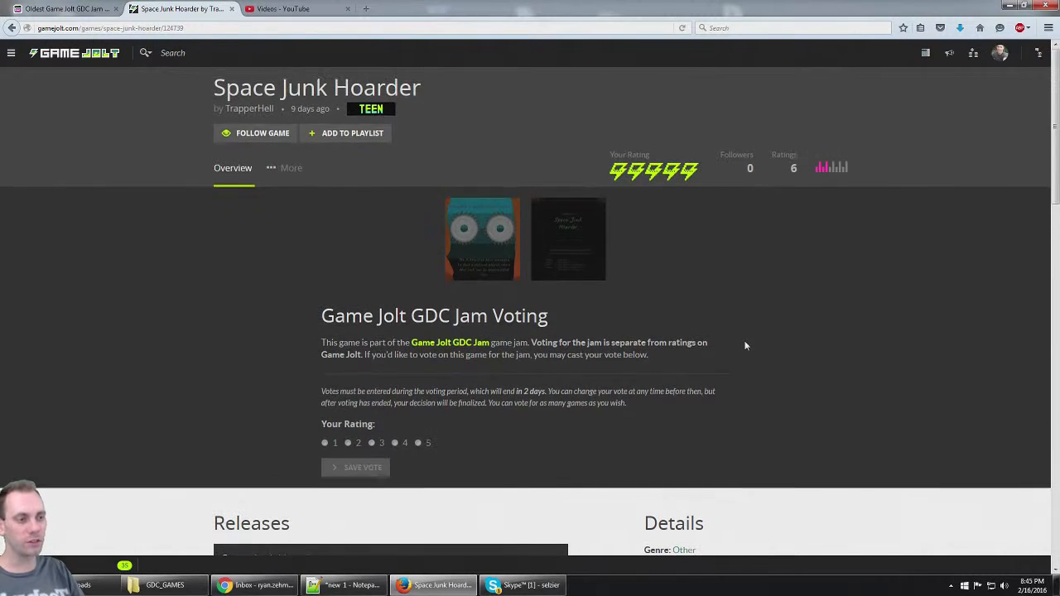
{"action": "mouse_move", "coordinate": [737, 394]}
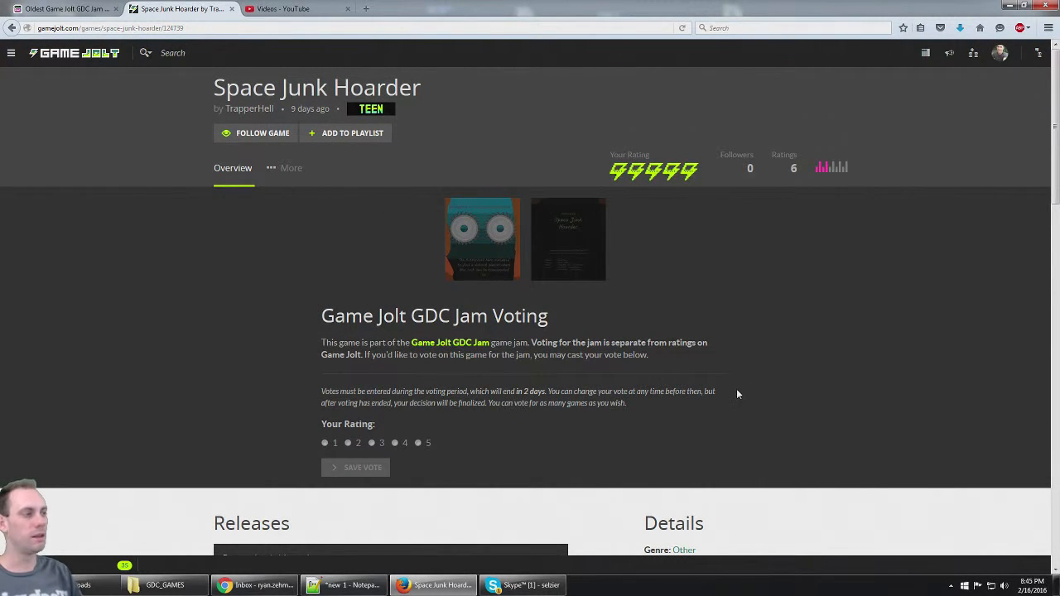
{"action": "mouse_move", "coordinate": [662, 379]}
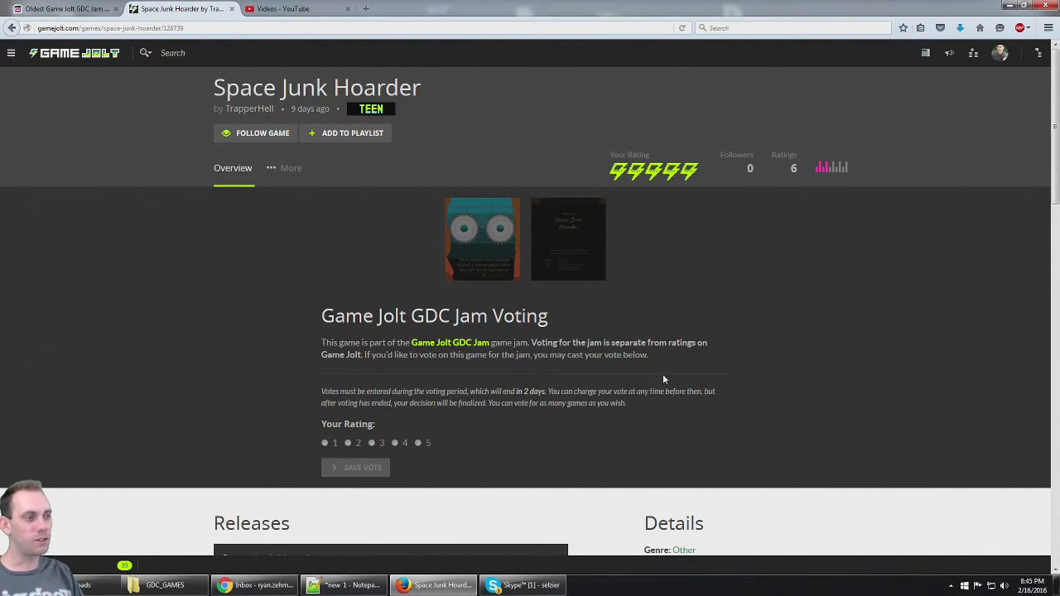
{"action": "mouse_move", "coordinate": [737, 320]}
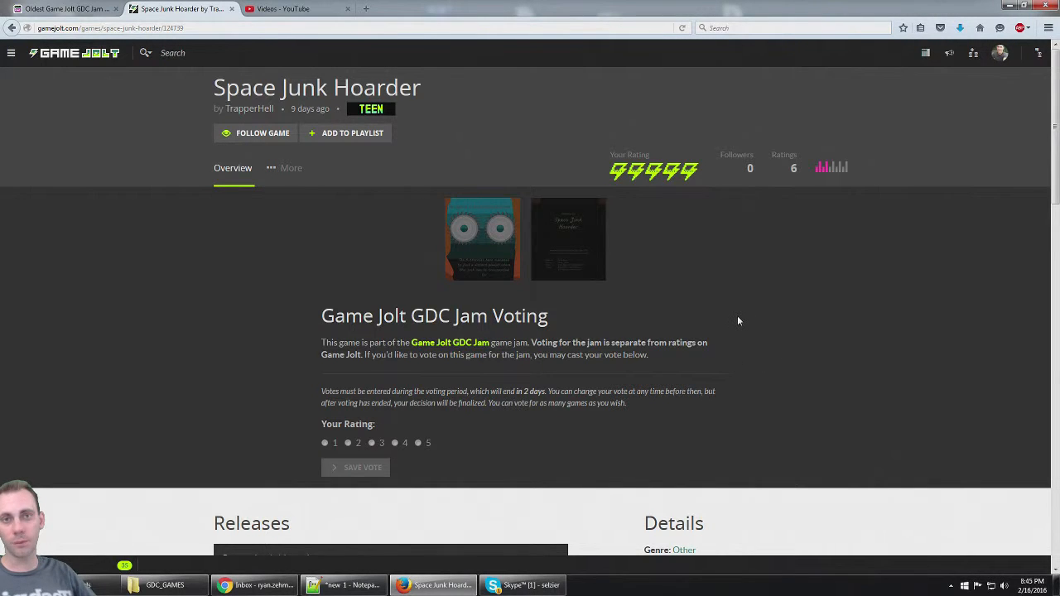